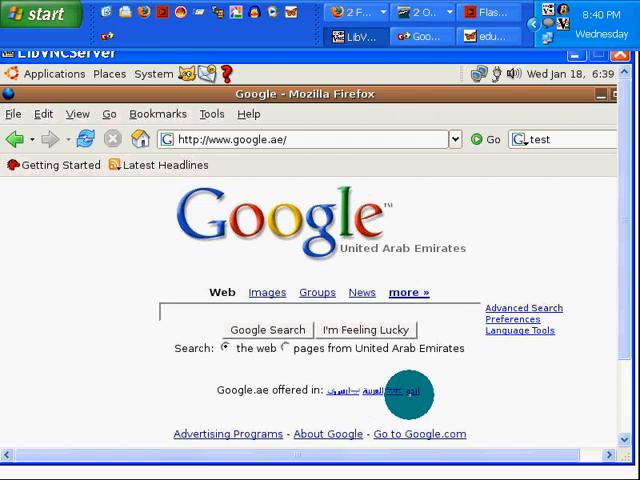
{"action": "mouse_move", "coordinate": [355, 375]}
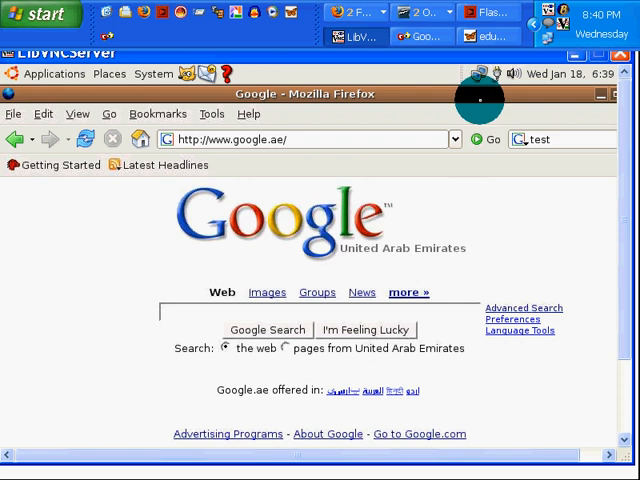
{"action": "mouse_move", "coordinate": [480, 74]}
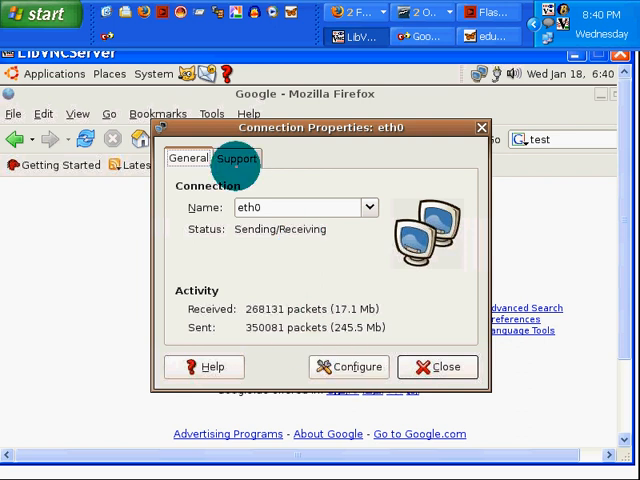
- Review eth0's IPv4 address on the Support tab, then bring up network configuration
{"action": "left_click", "coordinate": [237, 158]}
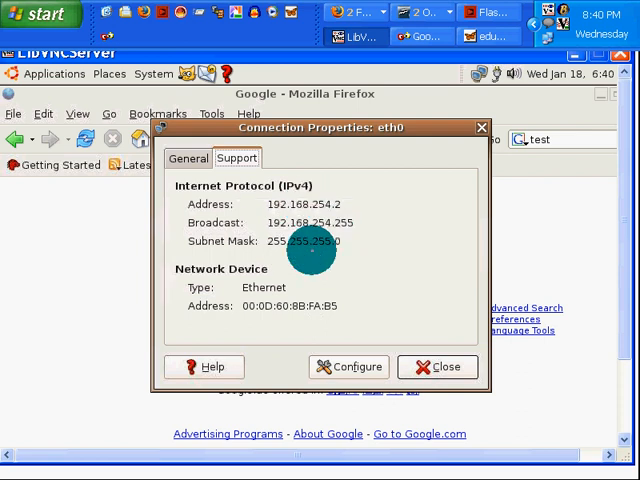
{"action": "mouse_move", "coordinate": [335, 305]}
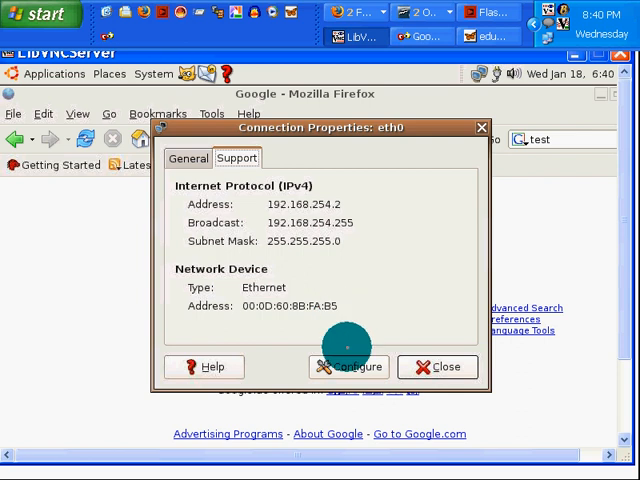
{"action": "left_click", "coordinate": [438, 366]}
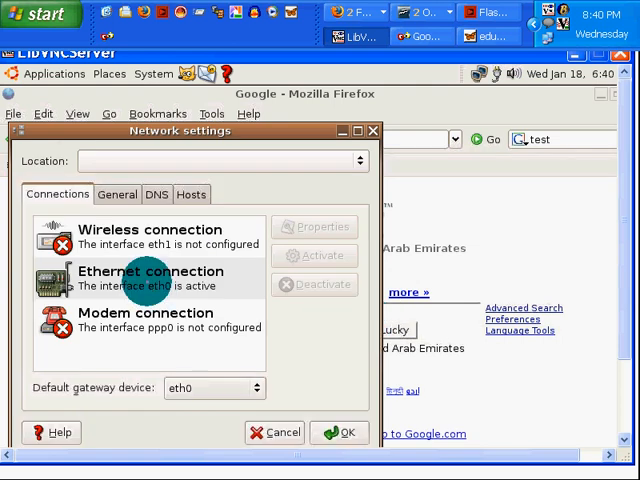
- Set eth0 to static IP 192.168.254.2, mask 255.255.255.0, gateway 192.168.254.254, and apply
{"action": "left_click", "coordinate": [150, 278]}
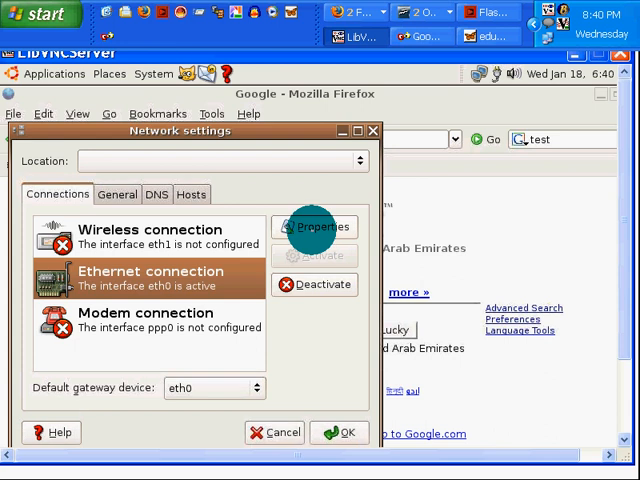
{"action": "left_click", "coordinate": [321, 227]}
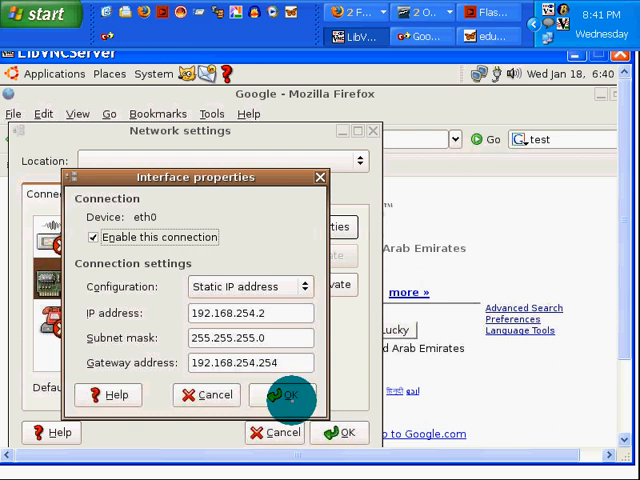
{"action": "left_click", "coordinate": [286, 395]}
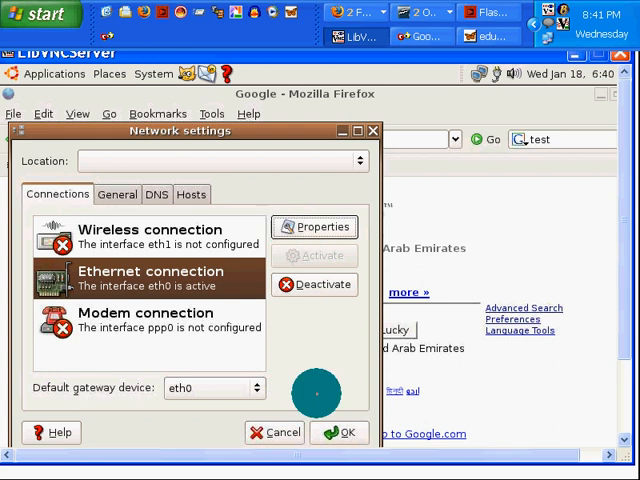
{"action": "left_click", "coordinate": [349, 432]}
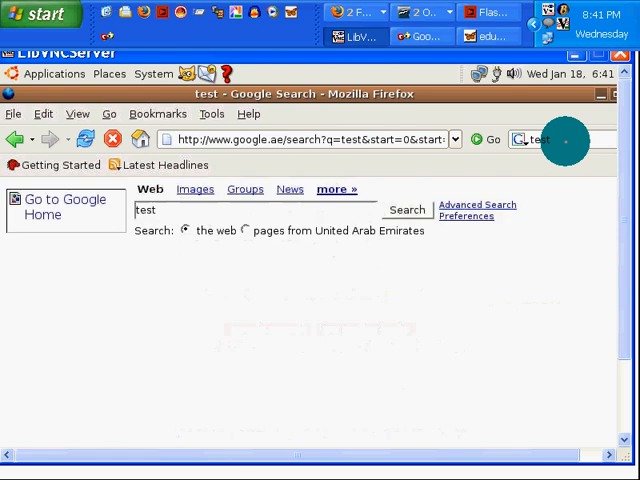
- Rerun the Google search for 'test' in Firefox to confirm connectivity
{"action": "left_click", "coordinate": [406, 210]}
{"action": "type", "text": "p"}
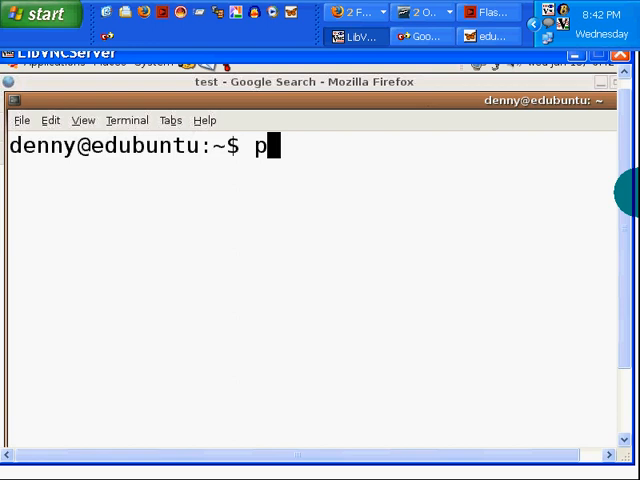
- Ping cnn.com (all packets lost), then ping google.com (0% packet loss)
{"action": "type", "text": "ing cnn.com"}
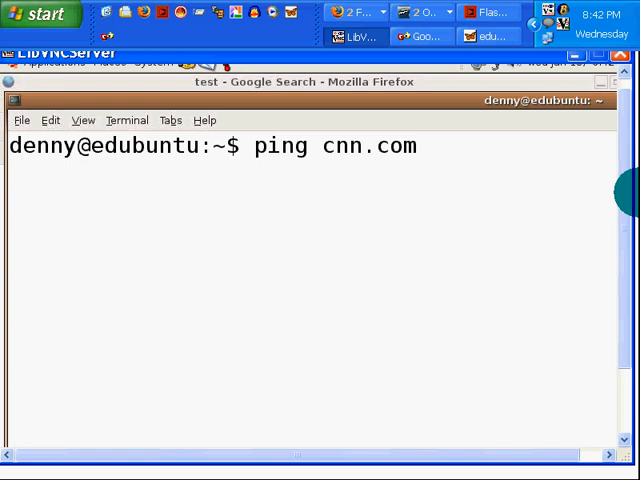
{"action": "key", "text": "Return"}
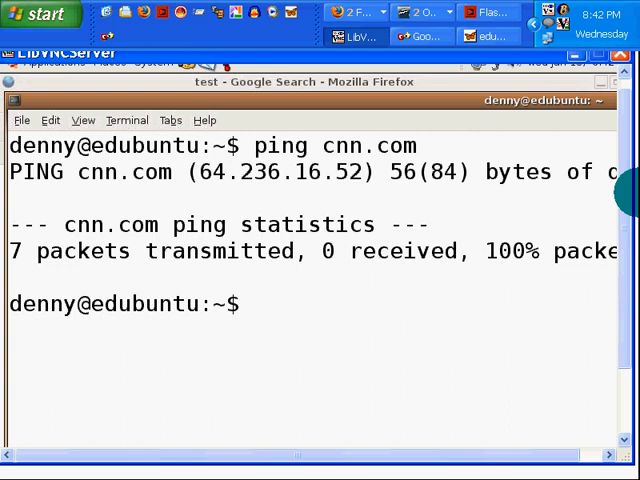
{"action": "type", "text": "p"}
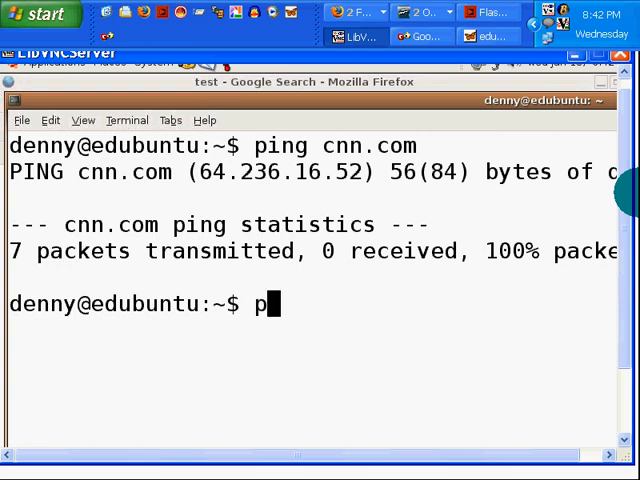
{"action": "type", "text": "ing google.com"}
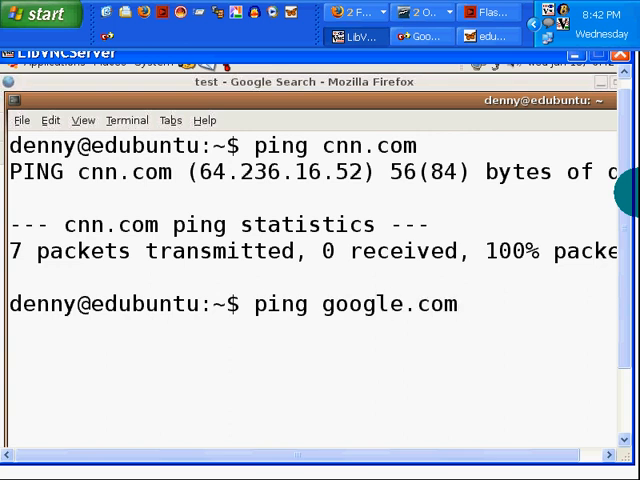
{"action": "key", "text": "Return"}
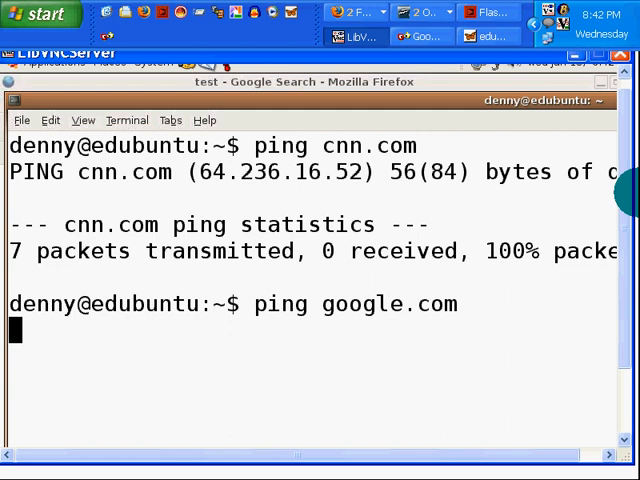
{"action": "key", "text": "Return"}
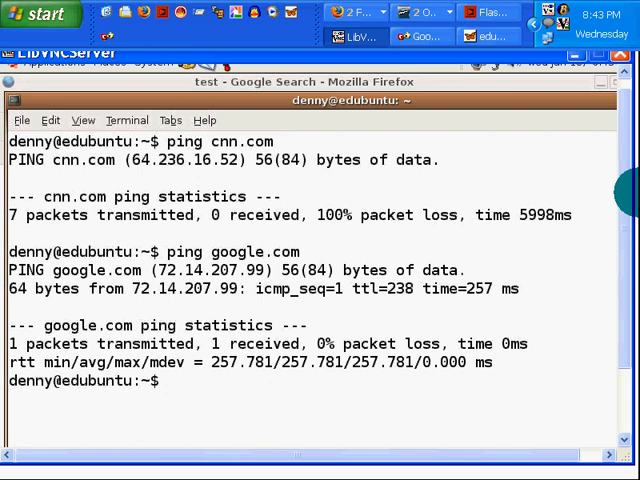
- Run ifconfig and scroll through output showing eth0 at 192.168.254.2 and loopback
{"action": "type", "text": "ip"}
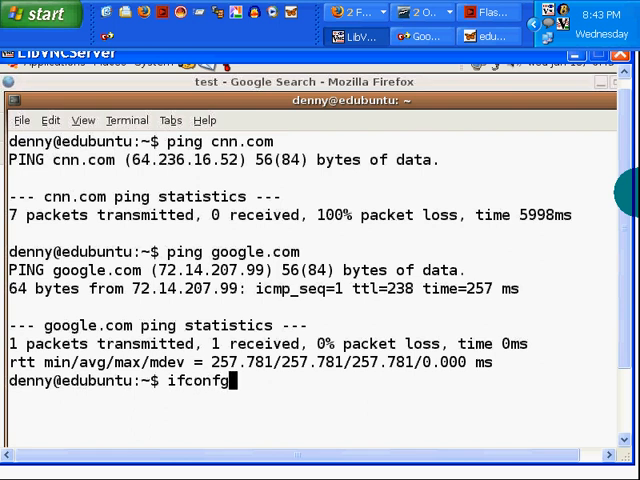
{"action": "key", "text": "Return"}
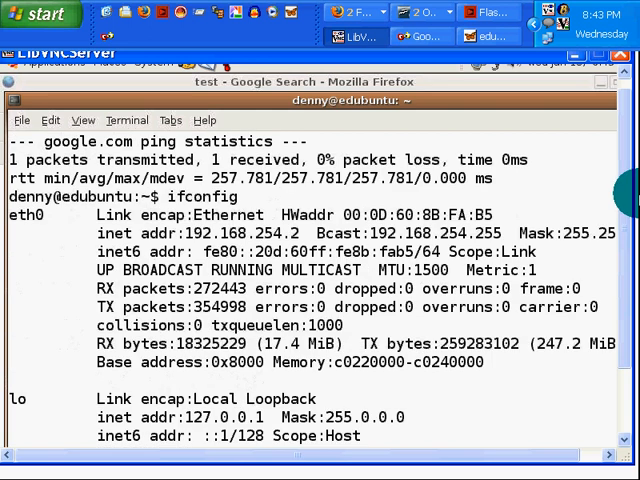
{"action": "mouse_move", "coordinate": [275, 233]}
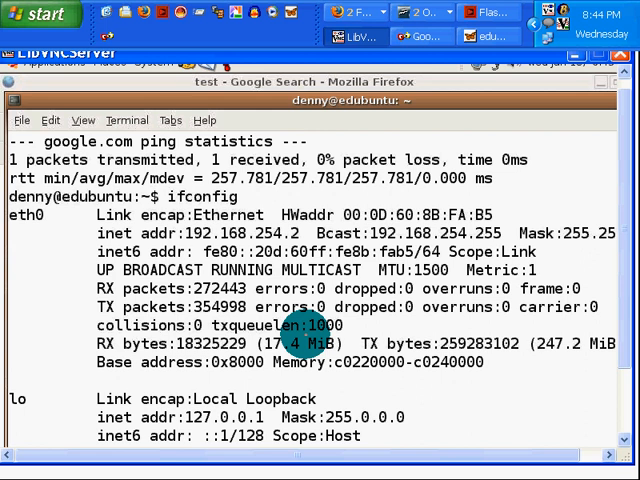
{"action": "mouse_move", "coordinate": [245, 400]}
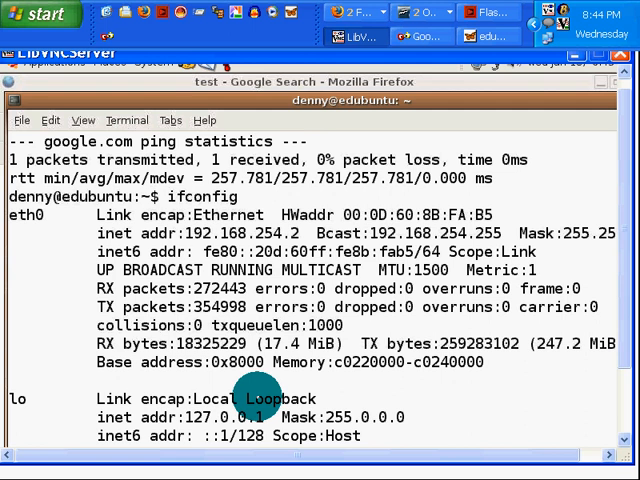
{"action": "scroll", "scroll_direction": "down", "scroll_amount": 3}
{"action": "type", "text": "ping 12"}
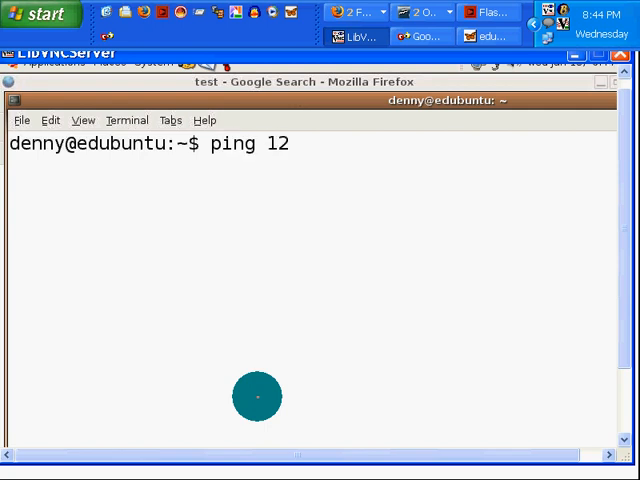
- Ping loopback address 127.0.0.1 and get sub-millisecond replies
{"action": "type", "text": "7.0.0.1"}
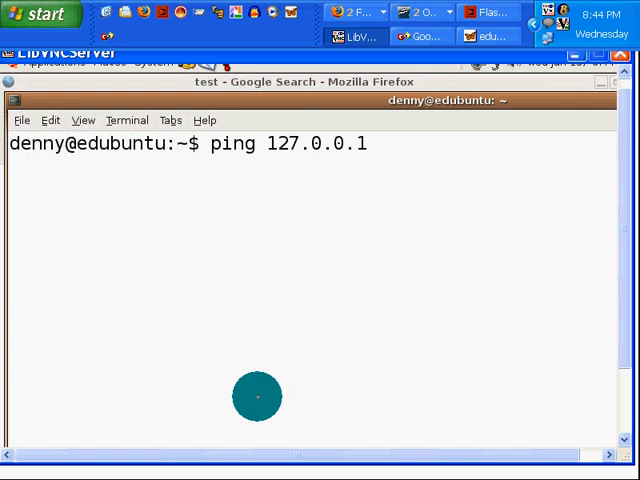
{"action": "key", "text": "Return"}
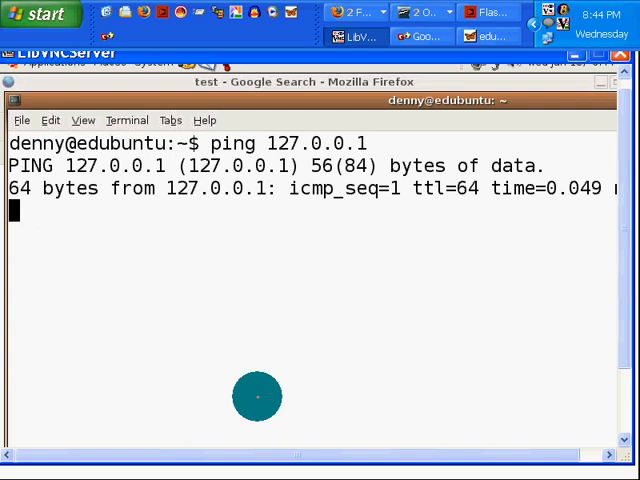